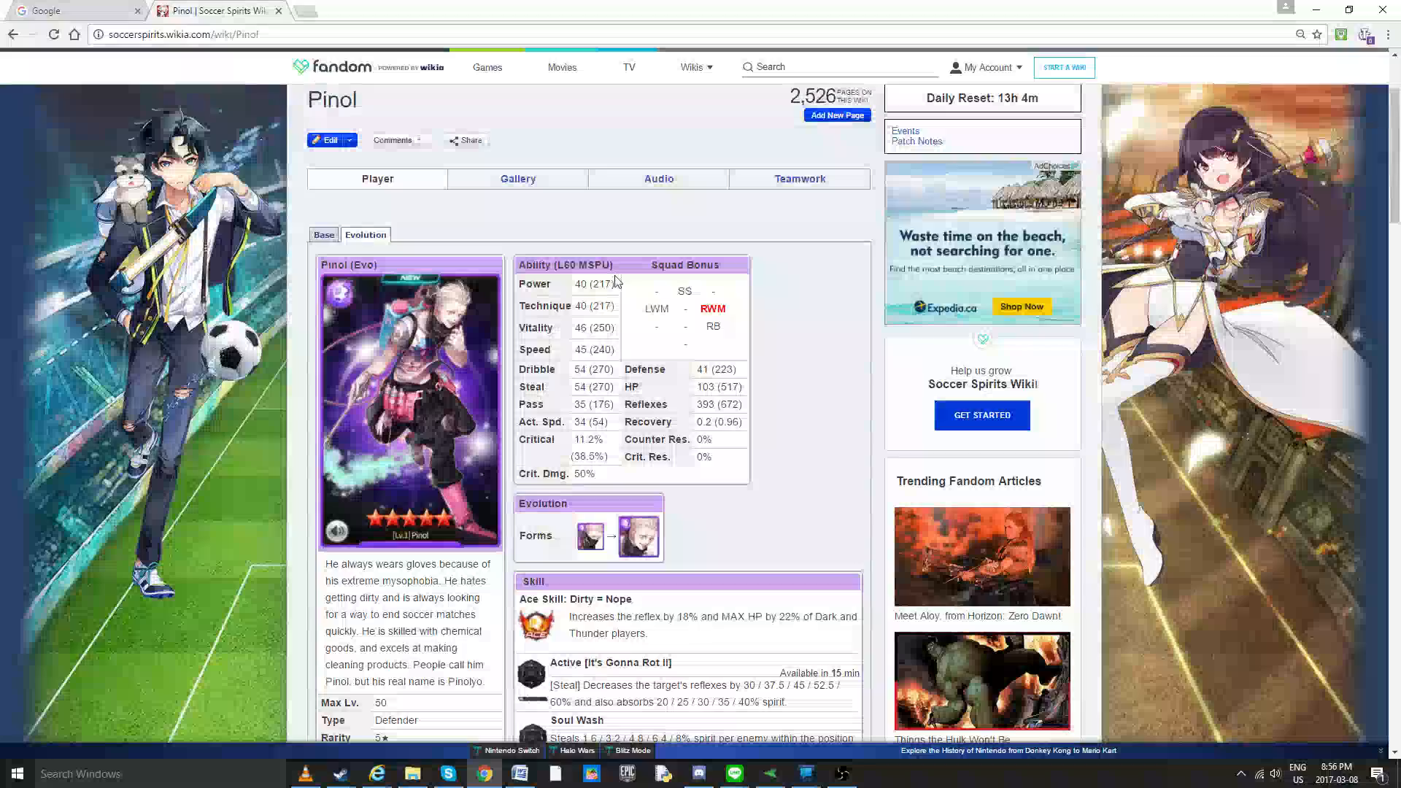
Step: Scroll down Pinol's page and highlight his Vitality value
scroll(down, 3)
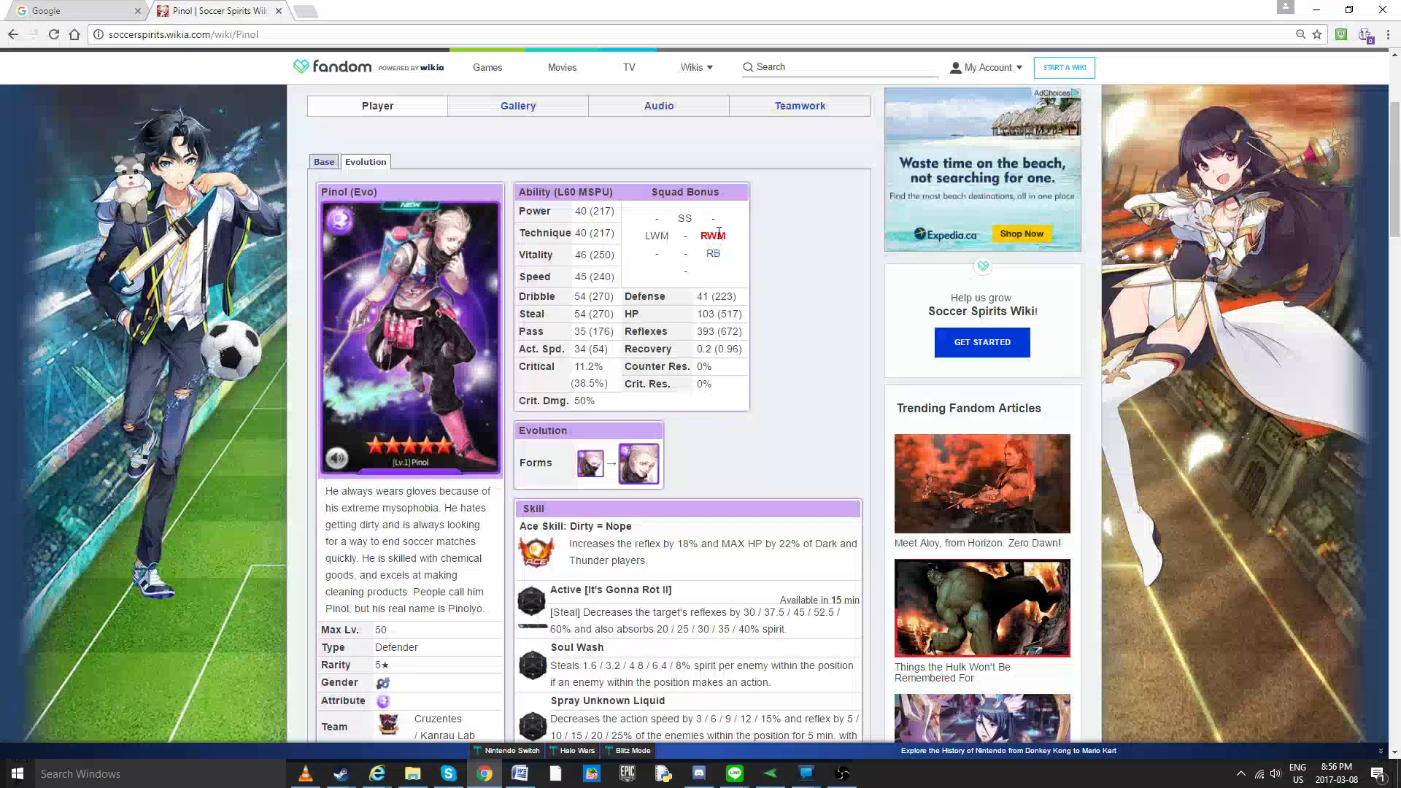
scroll(down, 3)
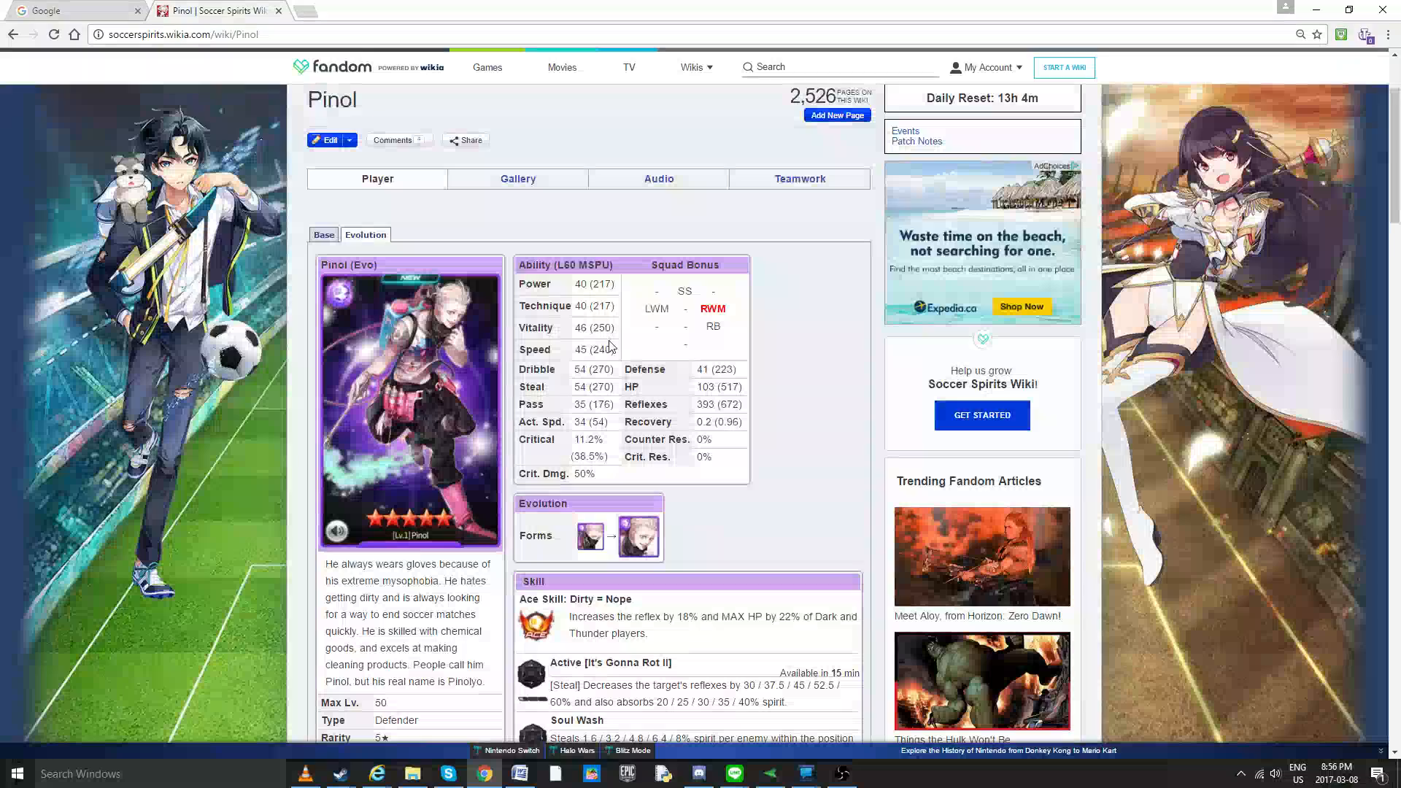
double_click(594, 327)
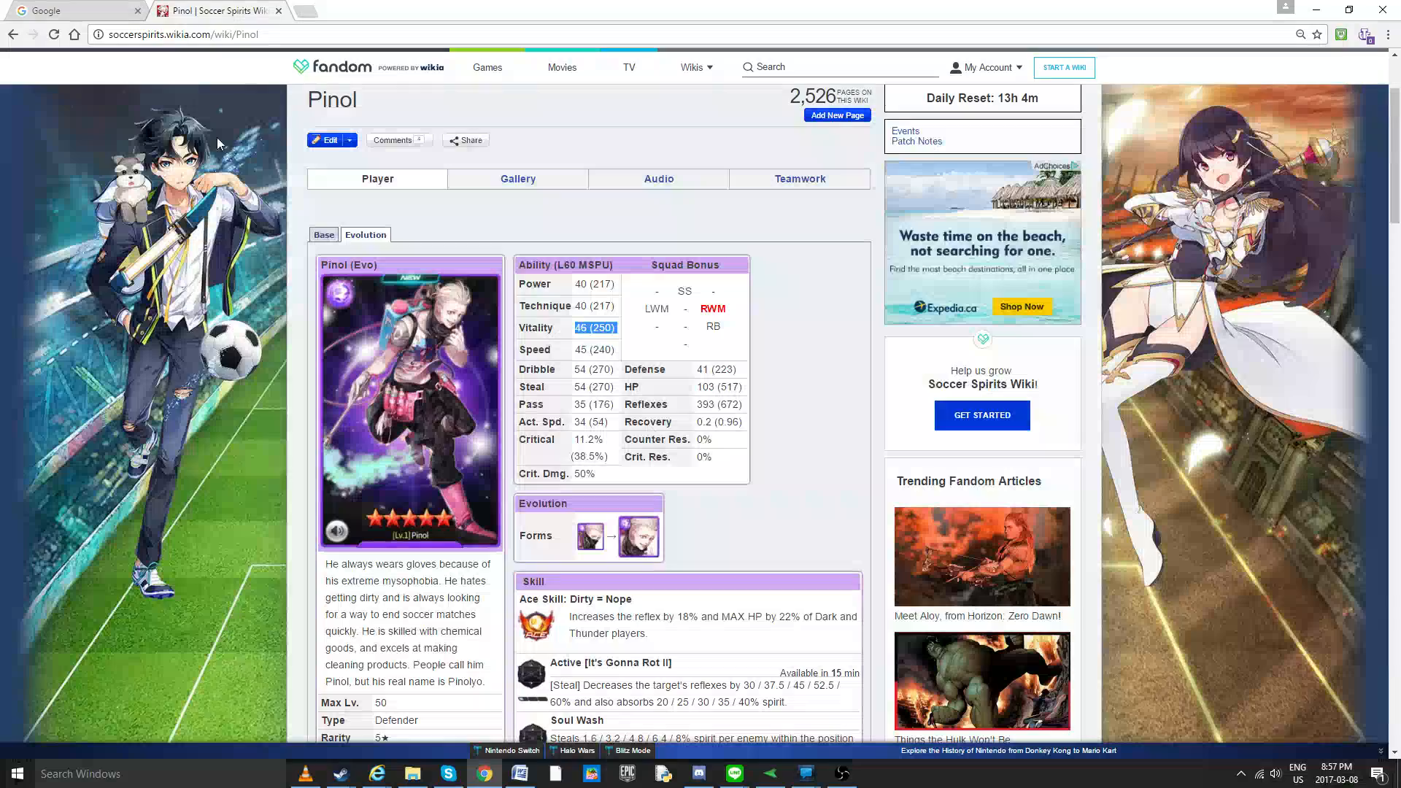
Step: Scroll to Pinol's skill list and highlight lines of skill description text
scroll(down, 3)
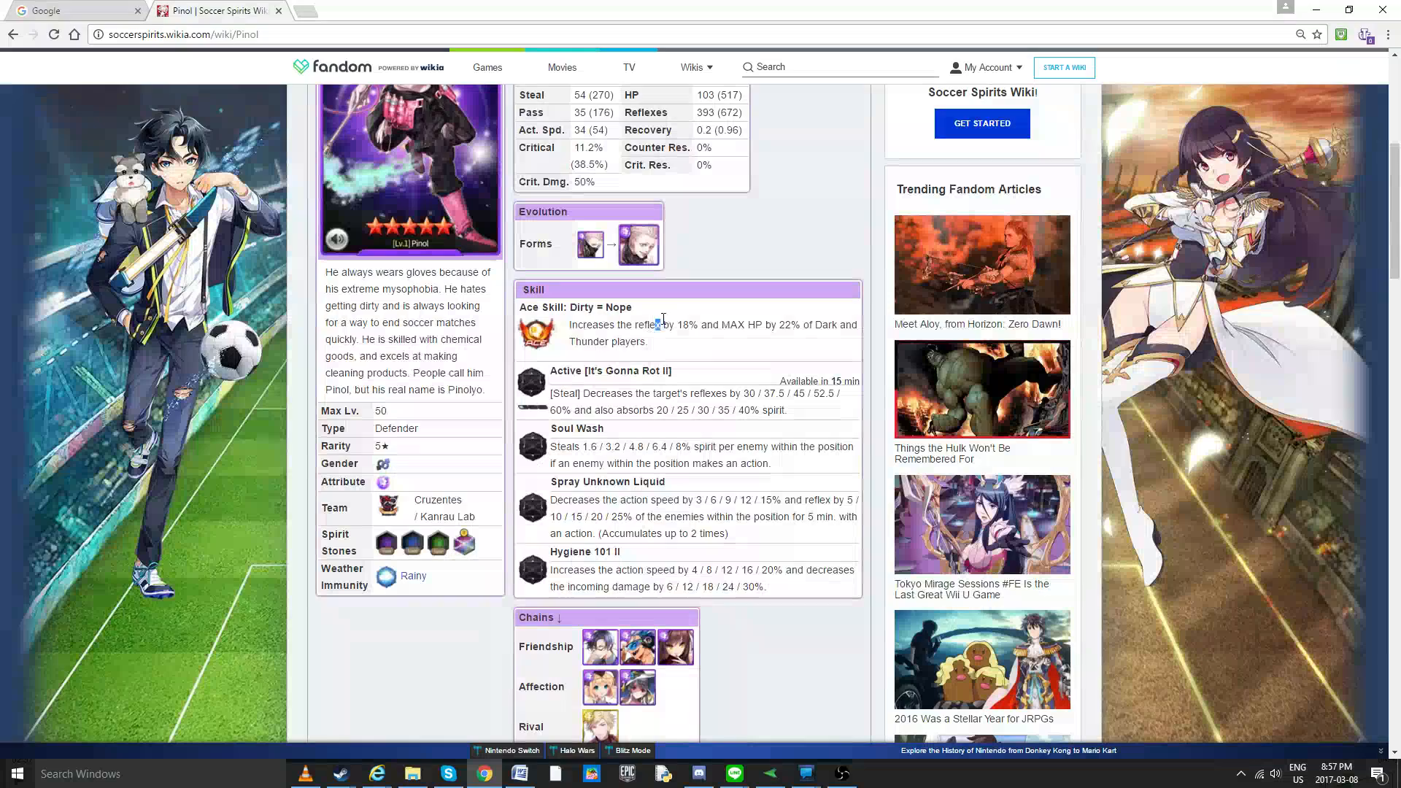
drag(660, 324, 637, 341)
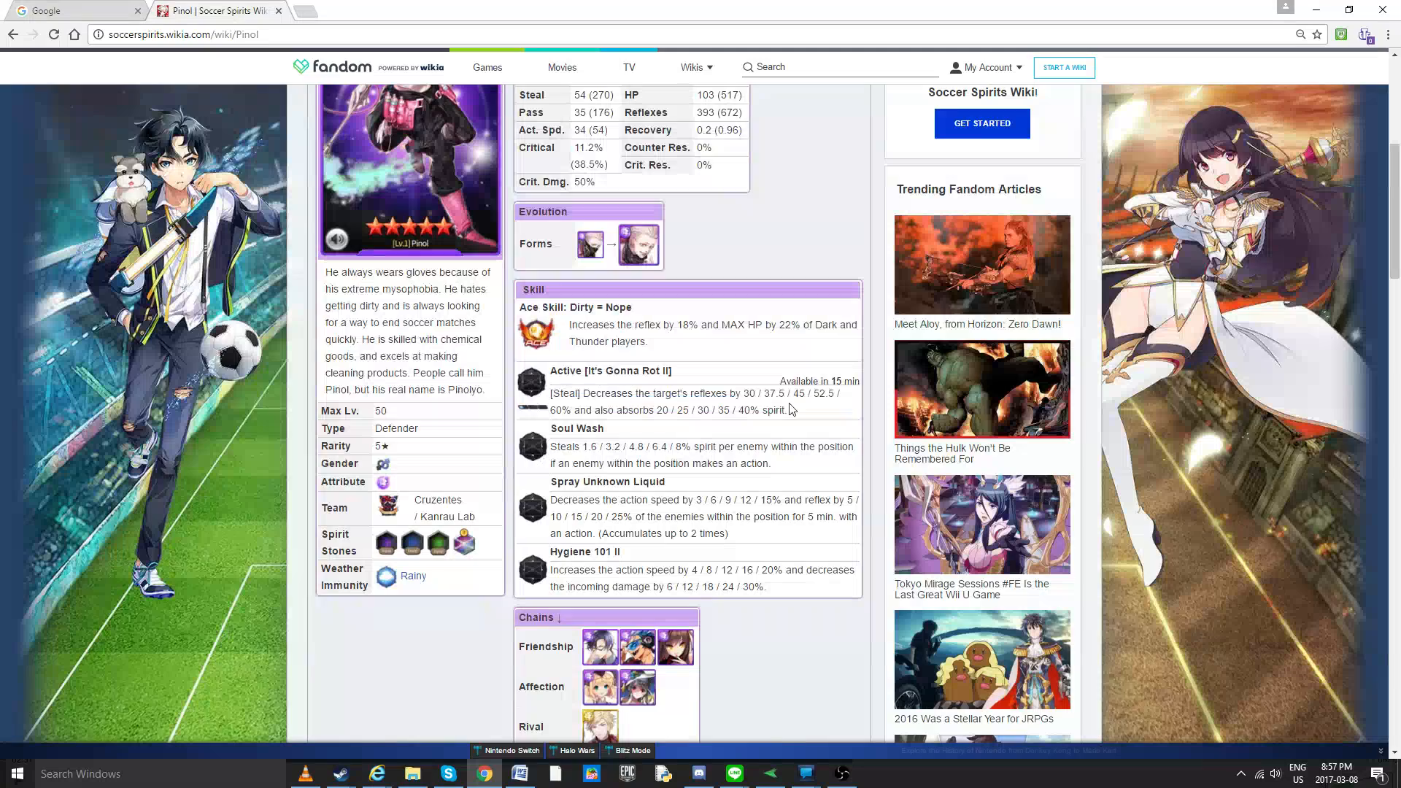
drag(551, 393, 787, 410)
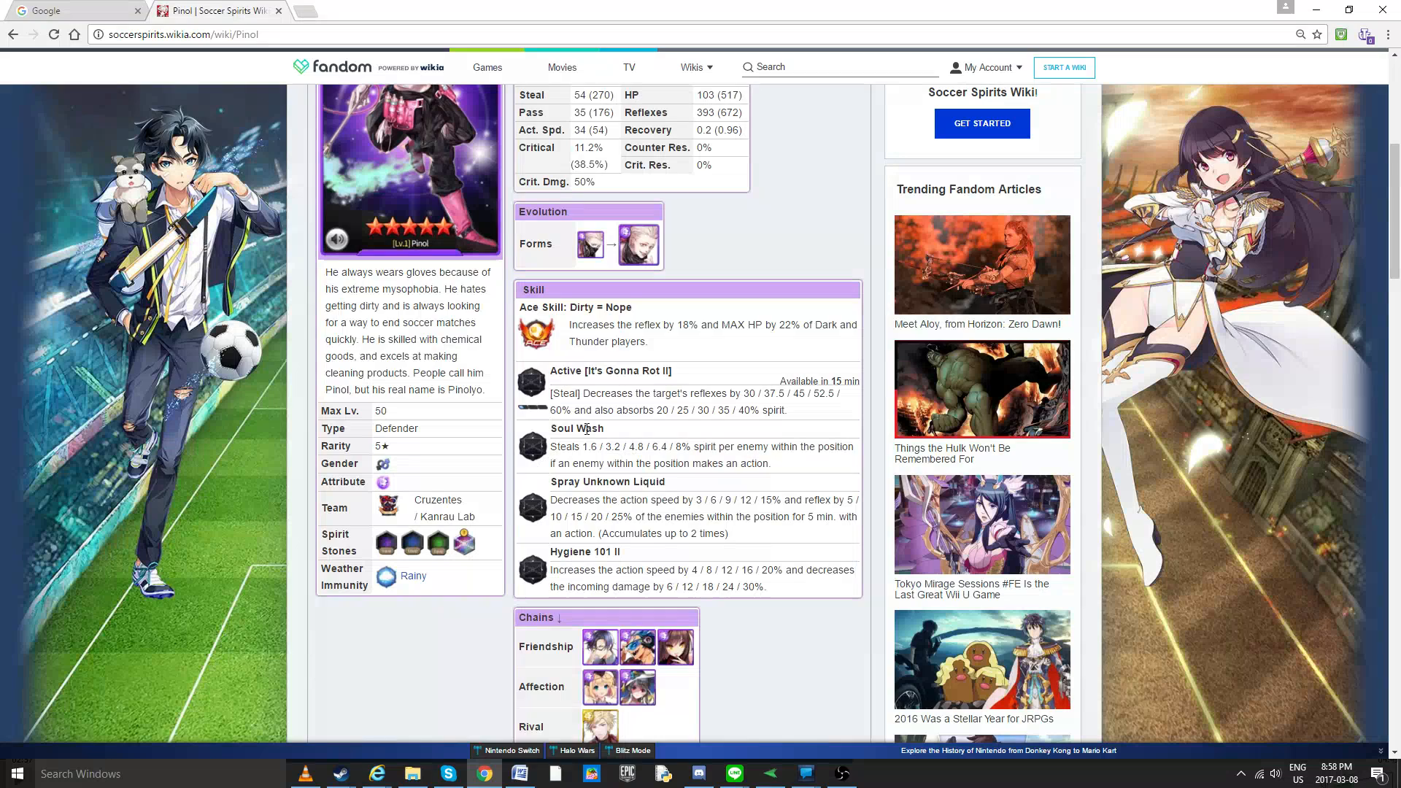
Step: Highlight the 8% spirit-steal figure in Pinol's Soul Wash skill
drag(617, 446, 699, 446)
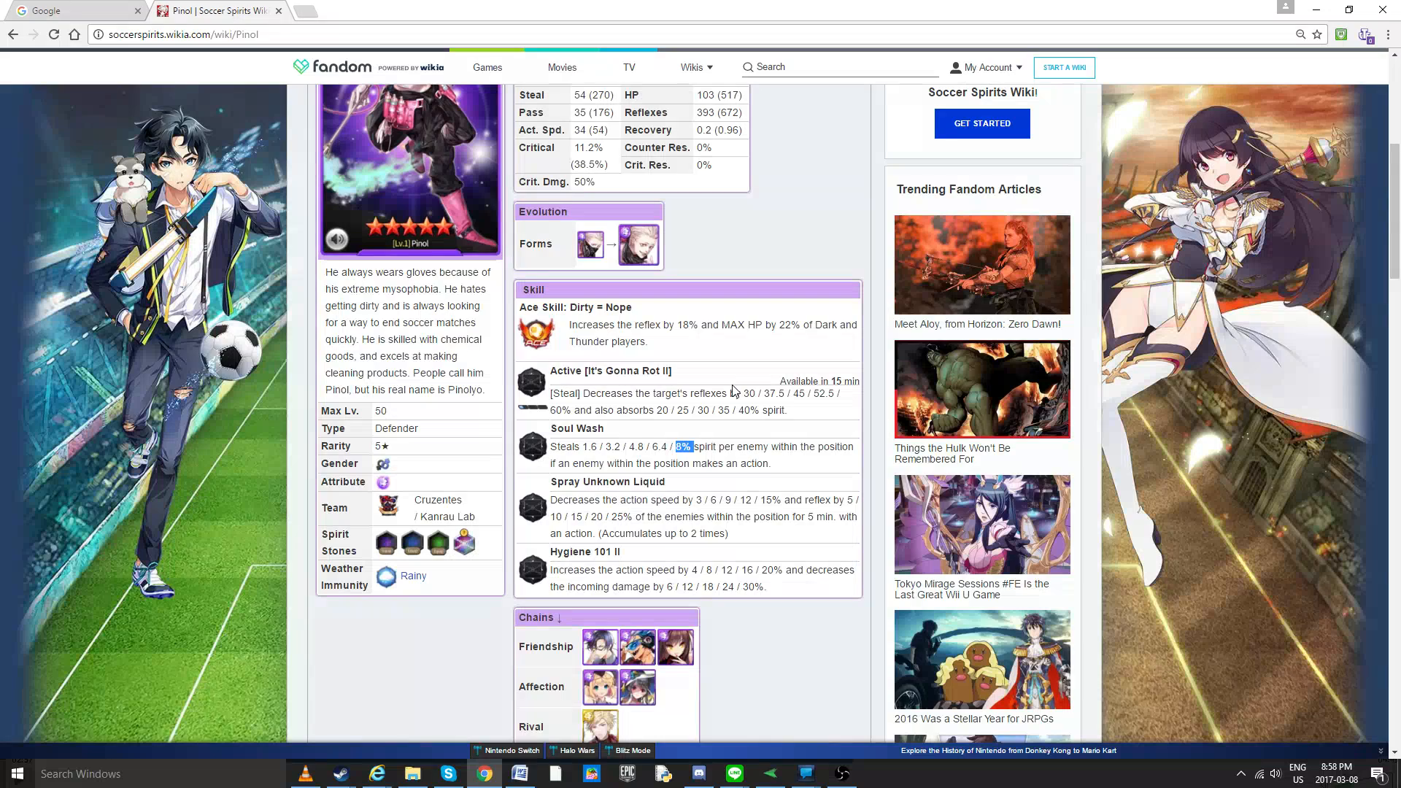
mouse_move(789, 375)
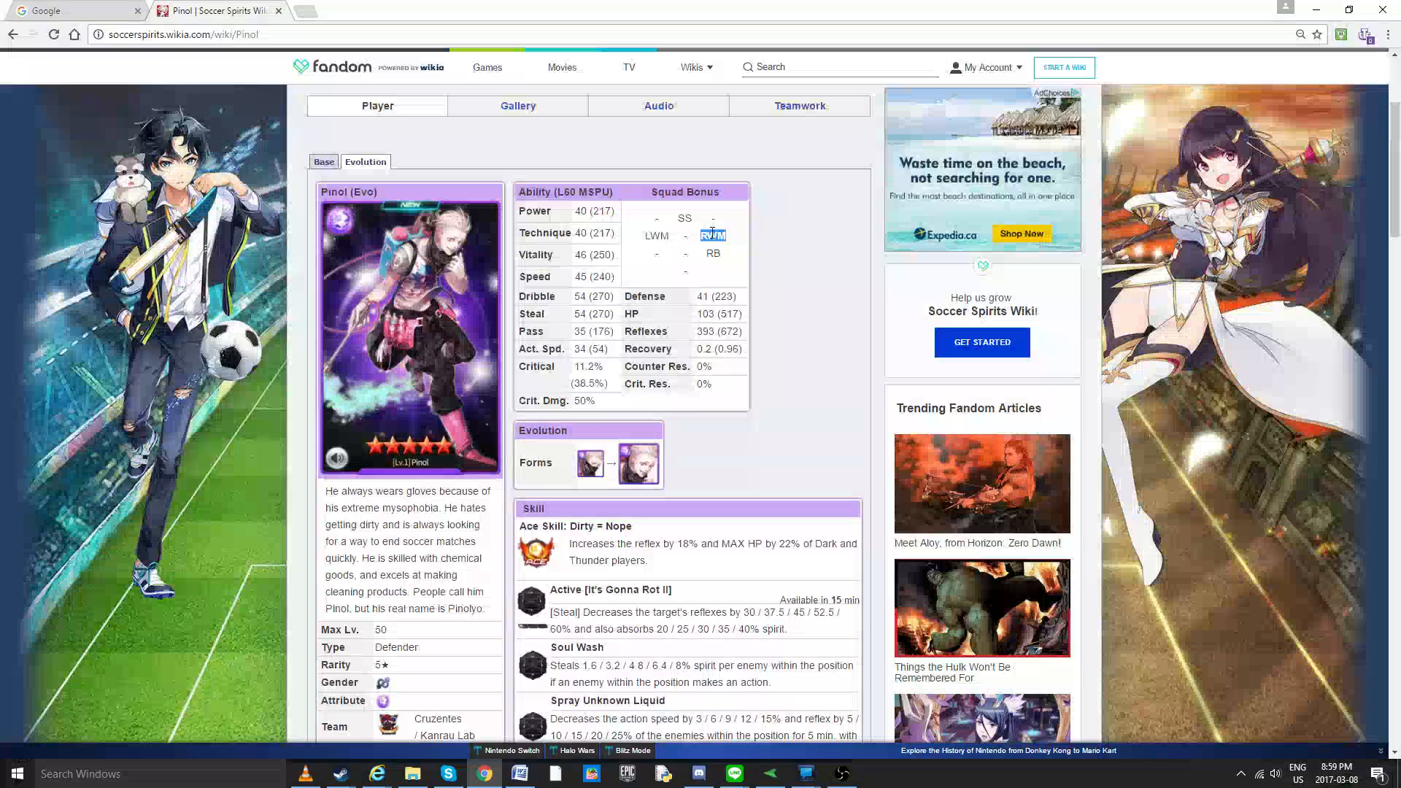
Step: Scroll down to Pinol's skill list, through Hygiene 101 II
scroll(down, 3)
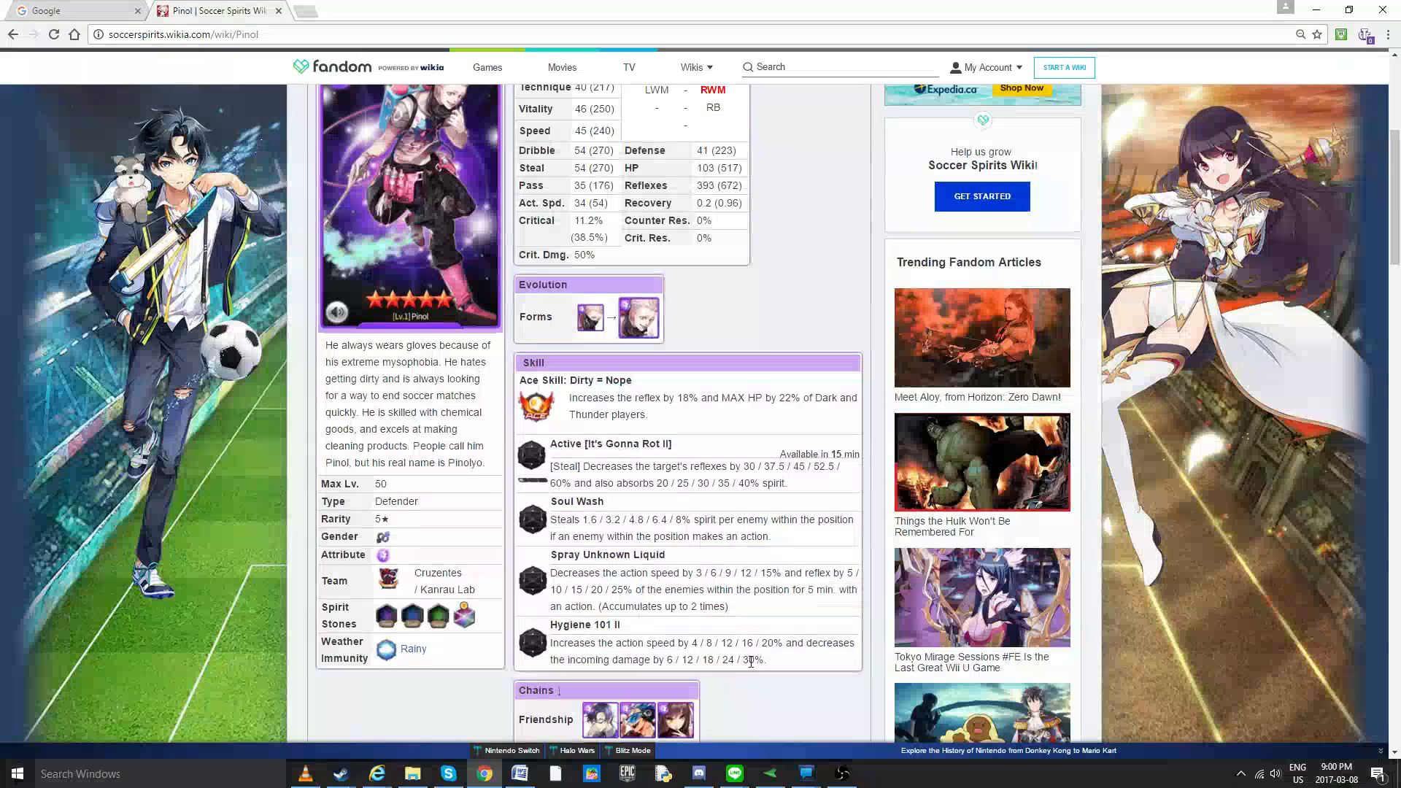
drag(551, 573, 728, 606)
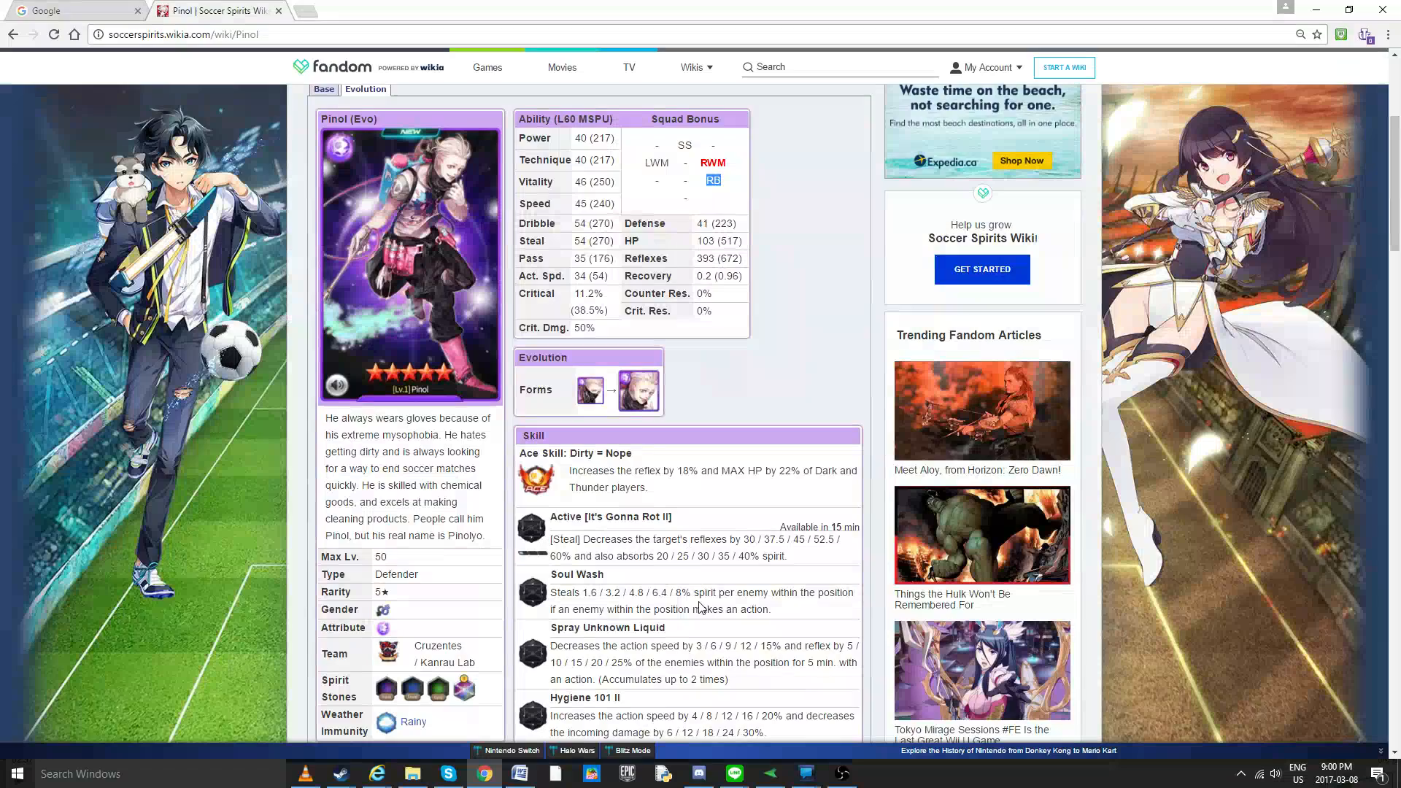
scroll(down, 3)
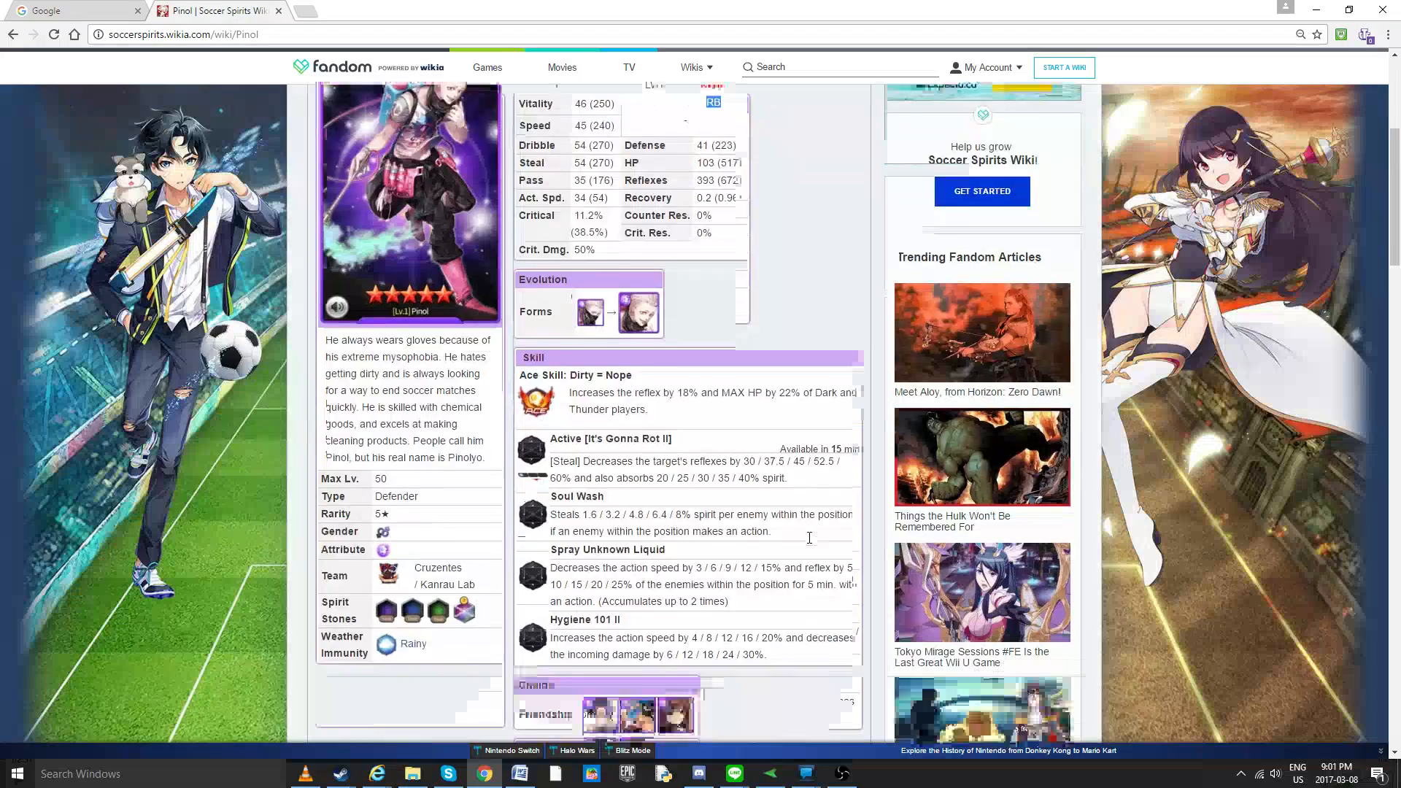
scroll(down, 3)
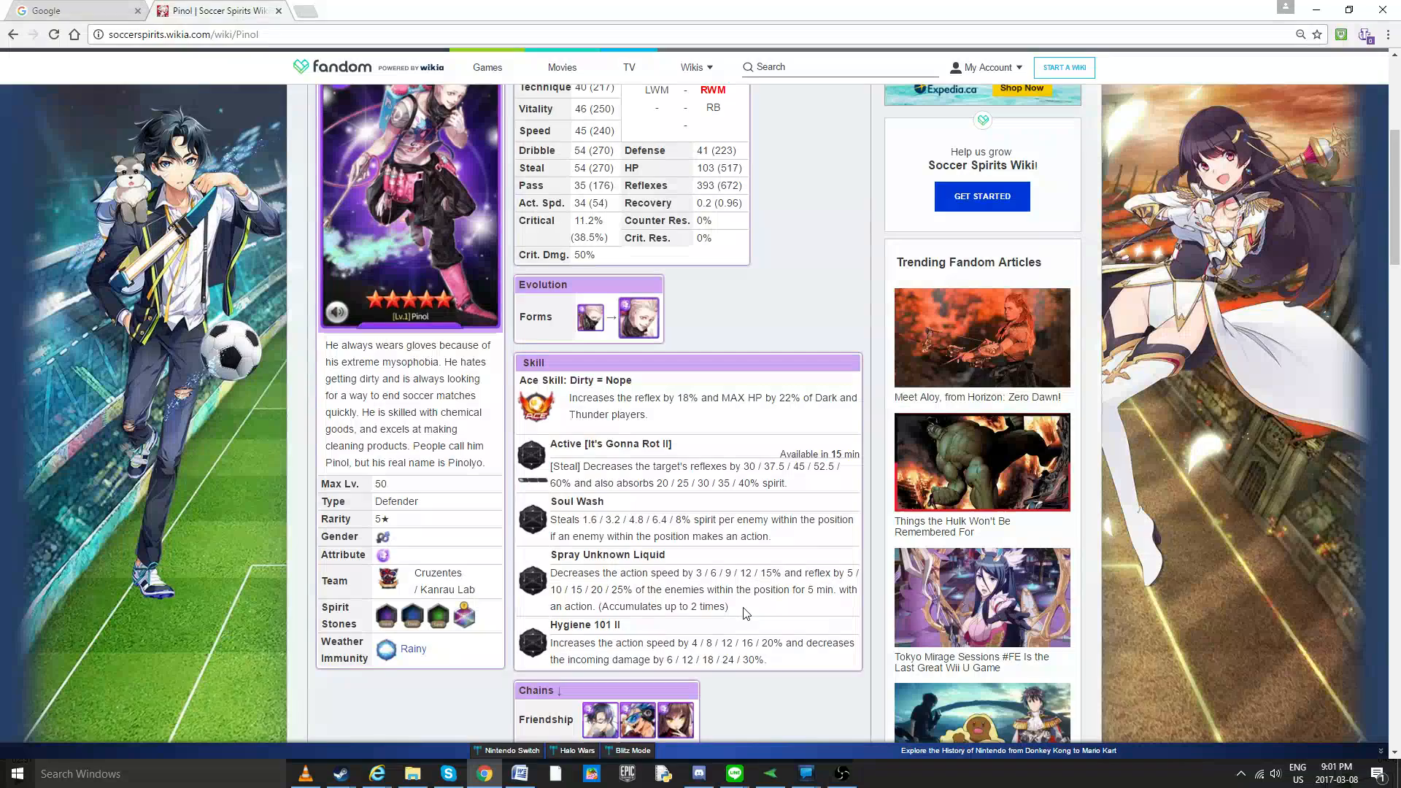
drag(552, 501, 768, 535)
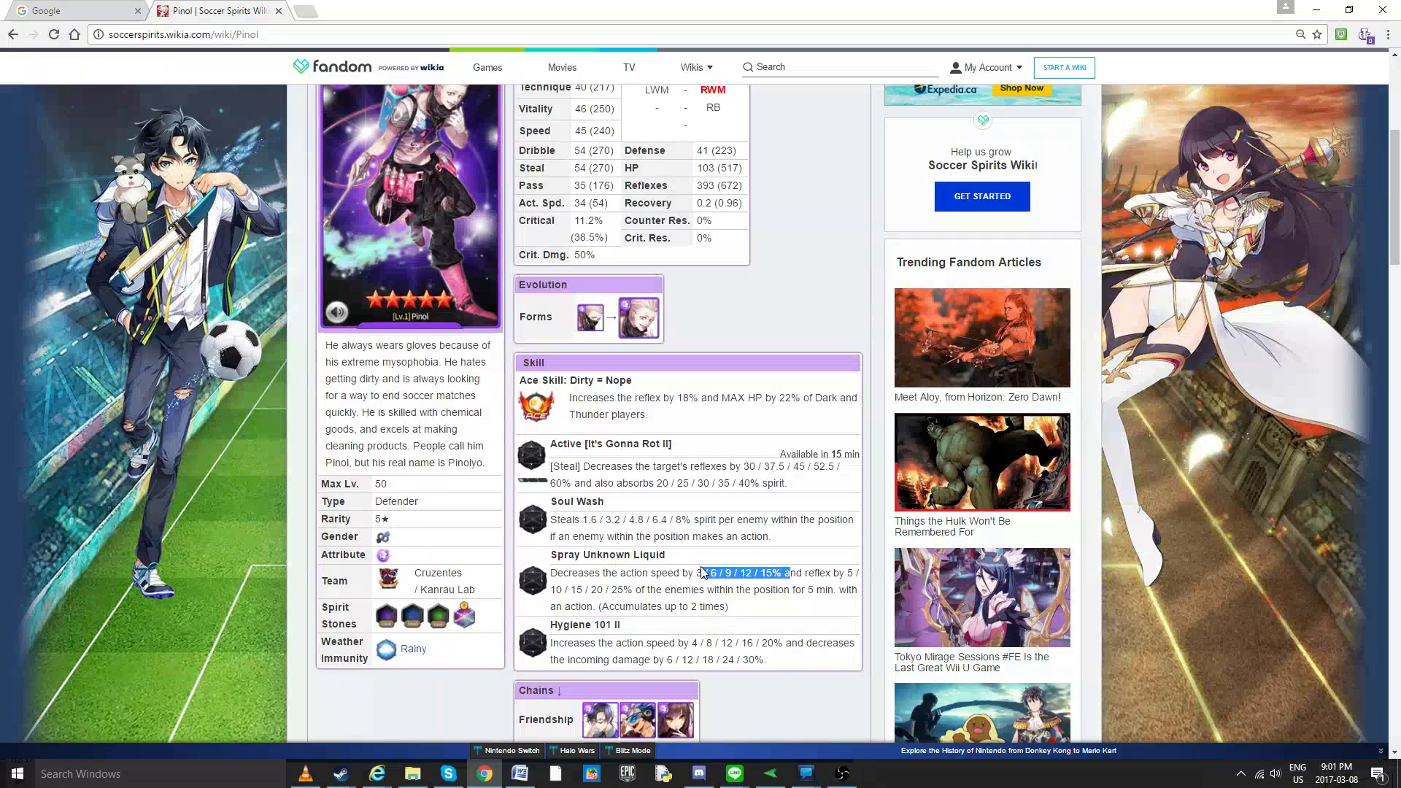
scroll(down, 3)
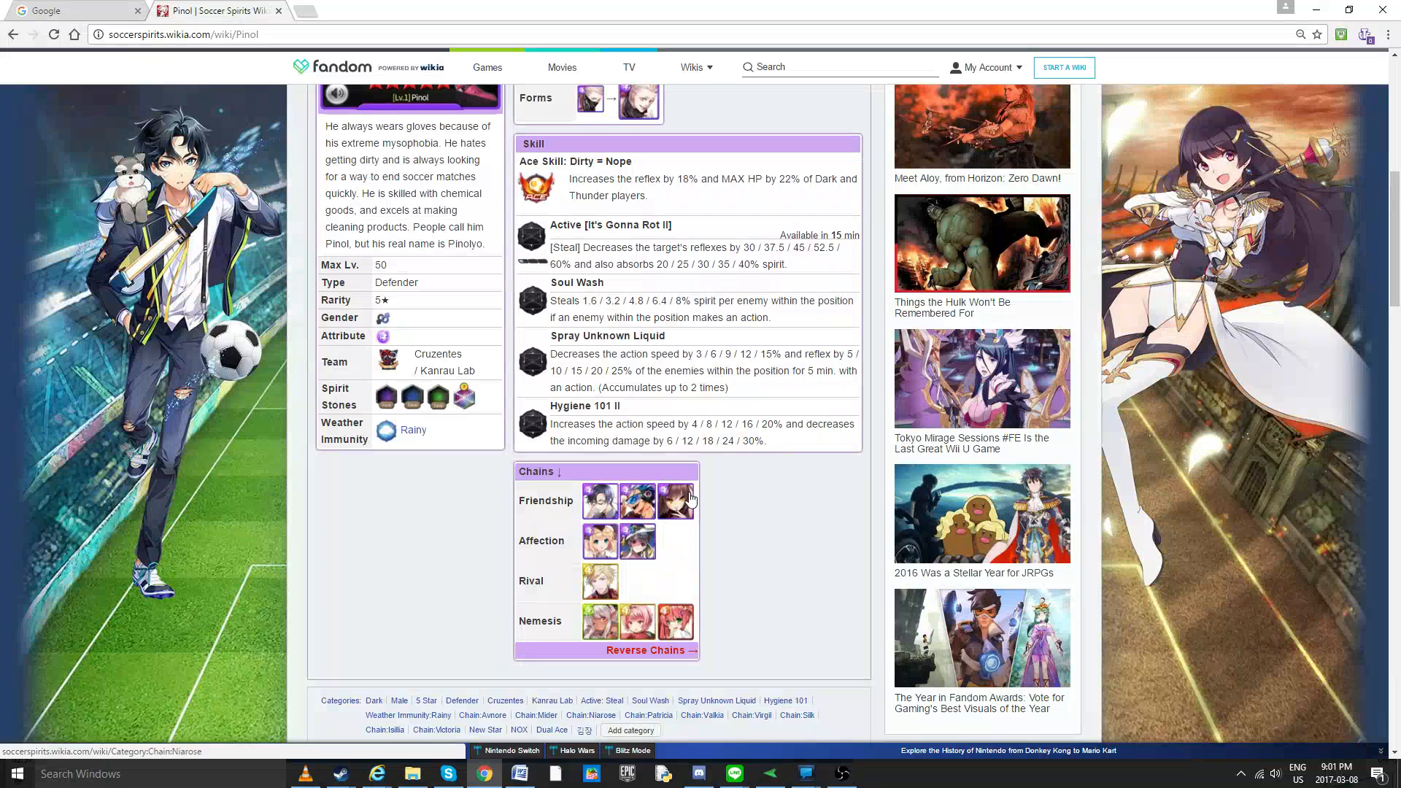
mouse_move(674, 501)
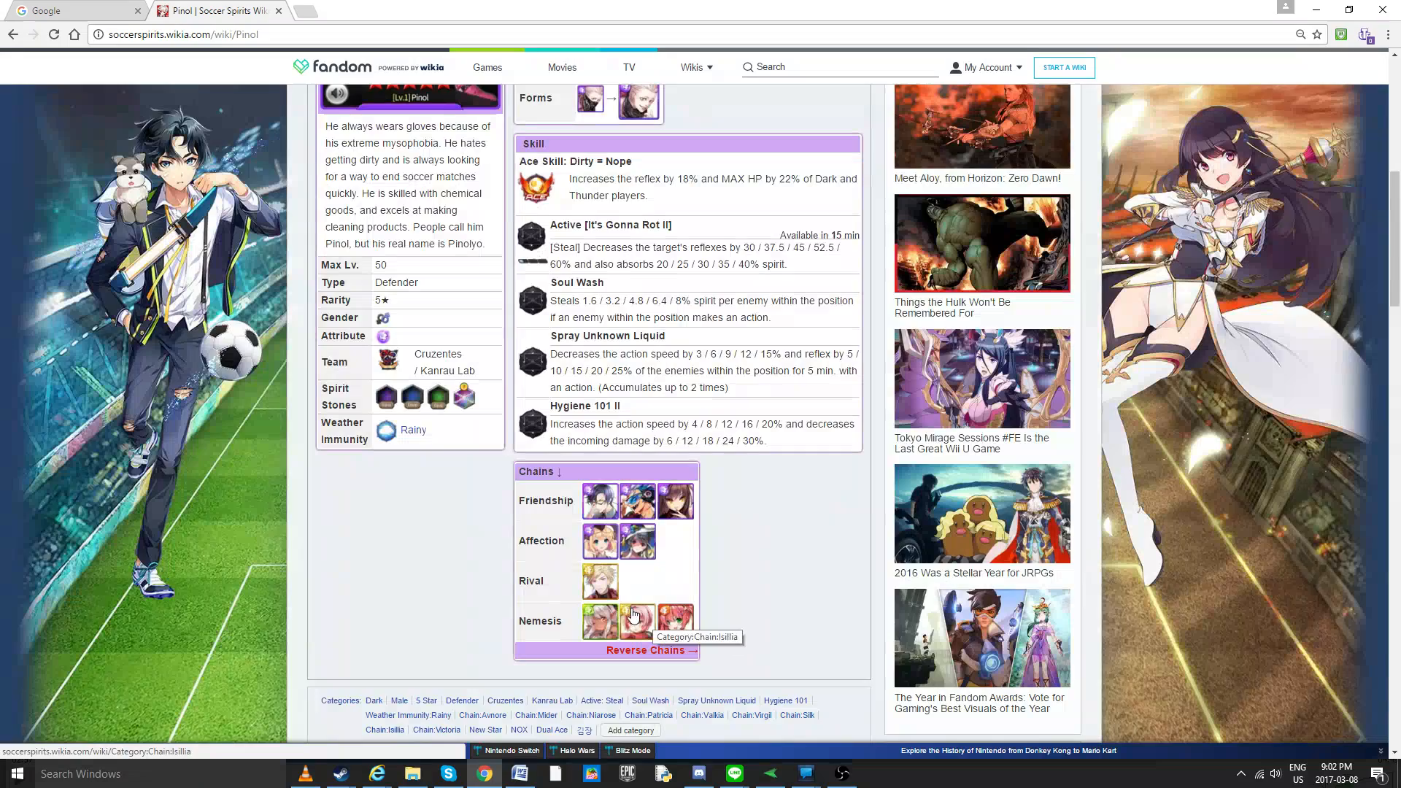
mouse_move(637, 500)
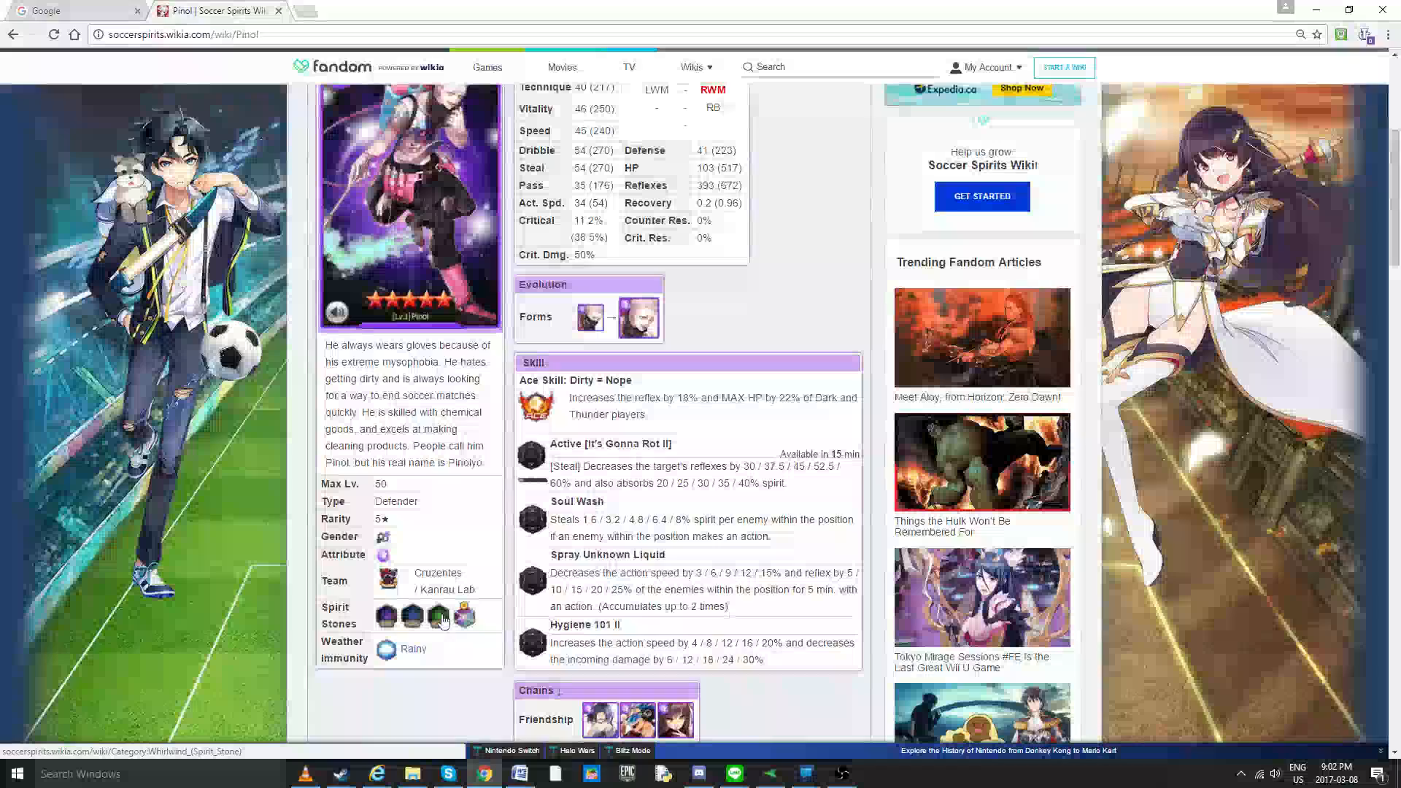
Step: Highlight a passage of text in Pinol's skill and spirit stone area
drag(552, 572, 732, 606)
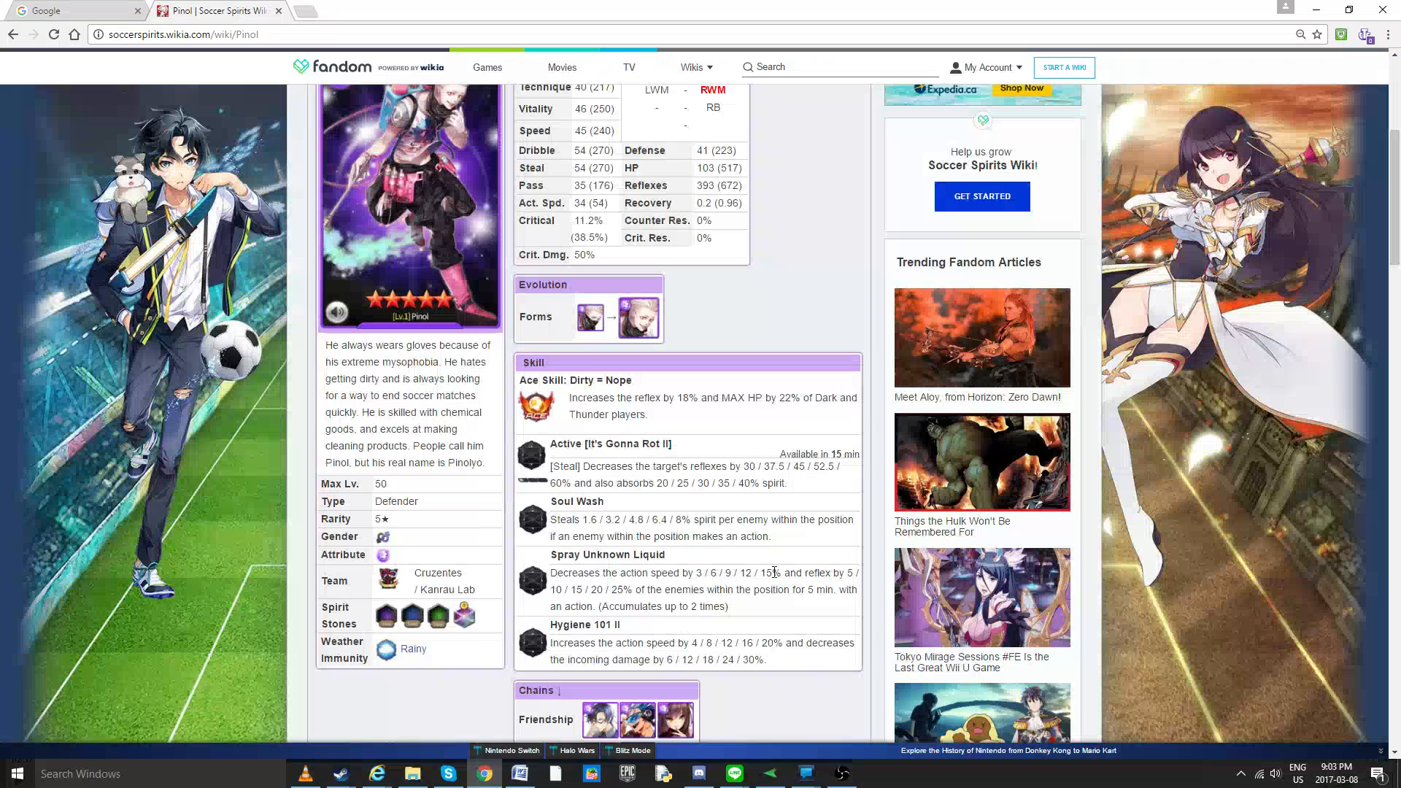
drag(773, 573, 742, 658)
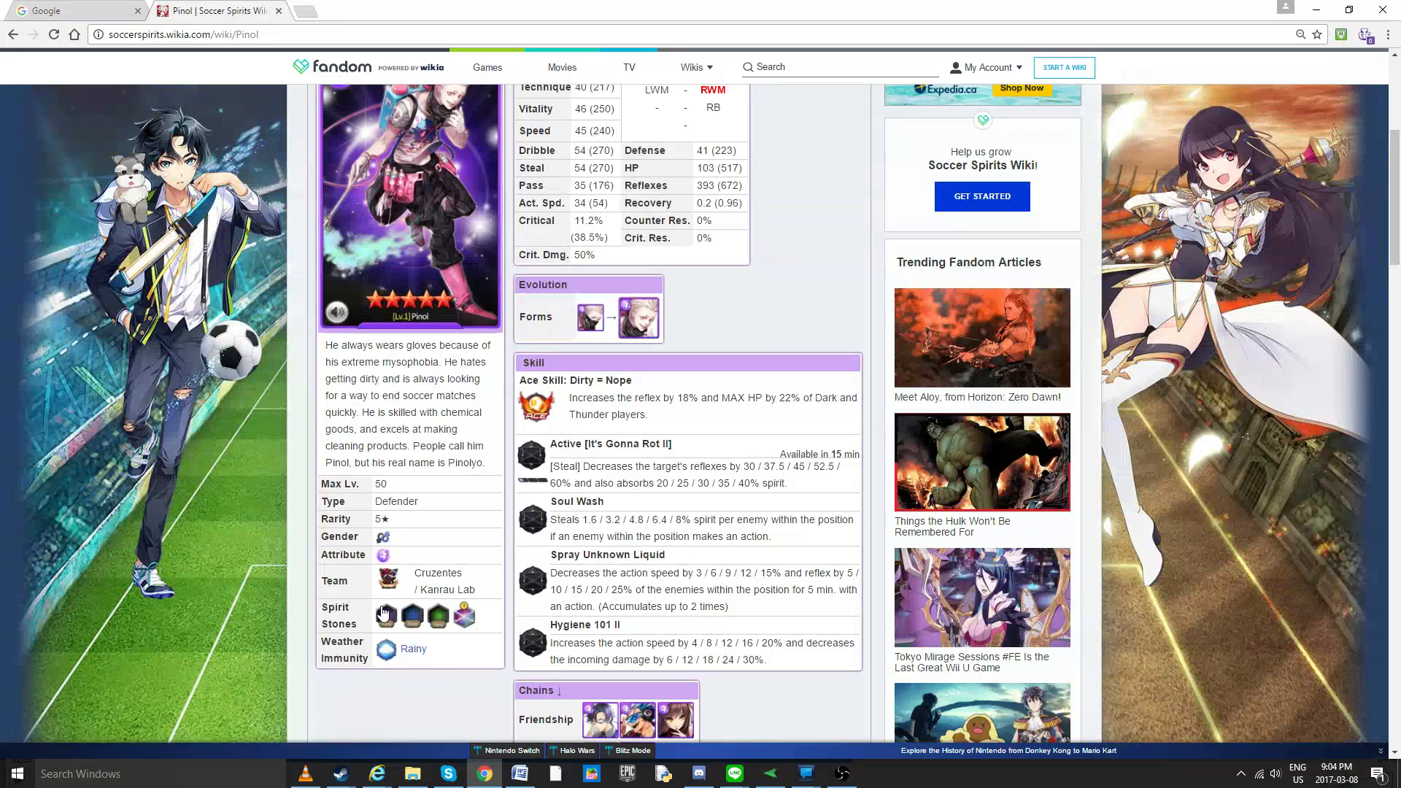
mouse_move(385, 614)
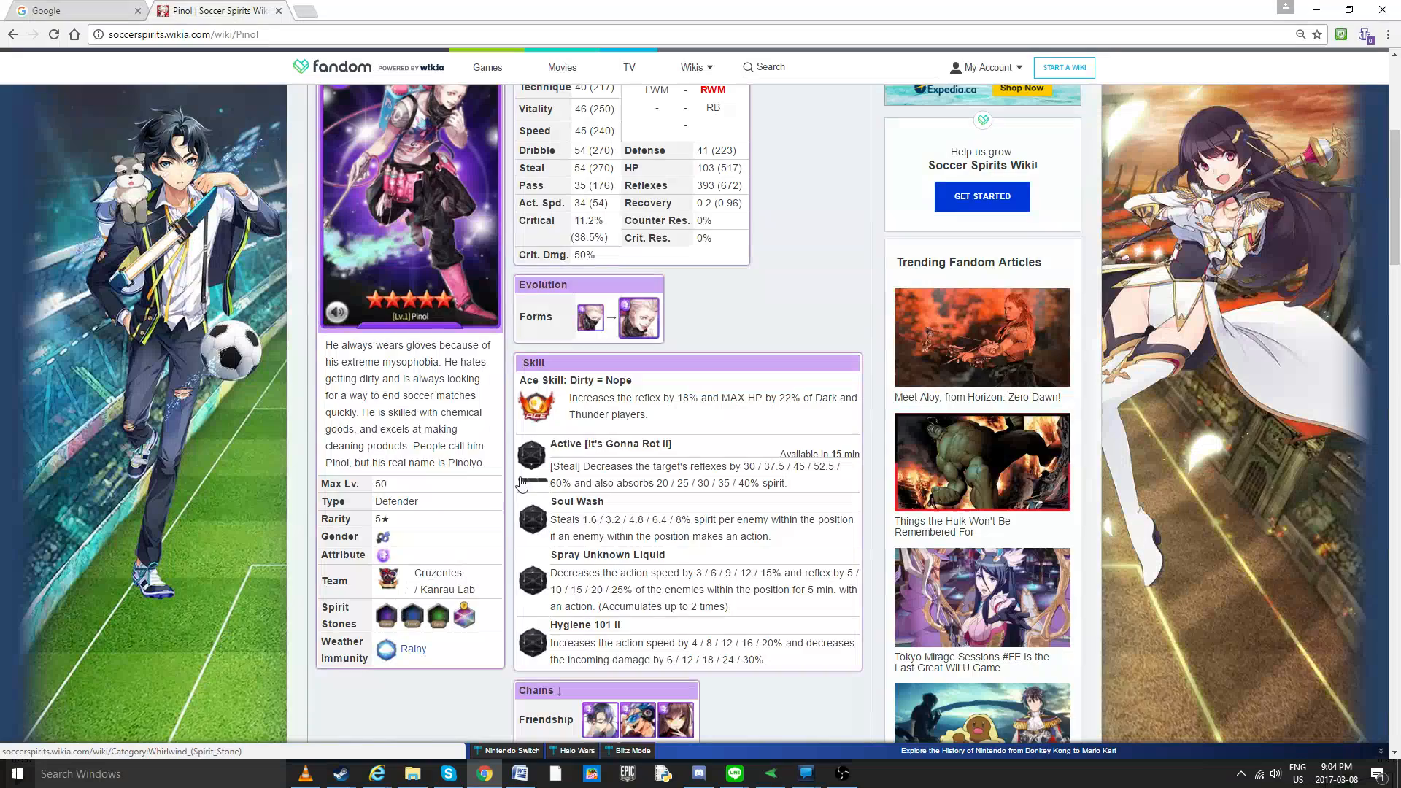
mouse_move(387, 615)
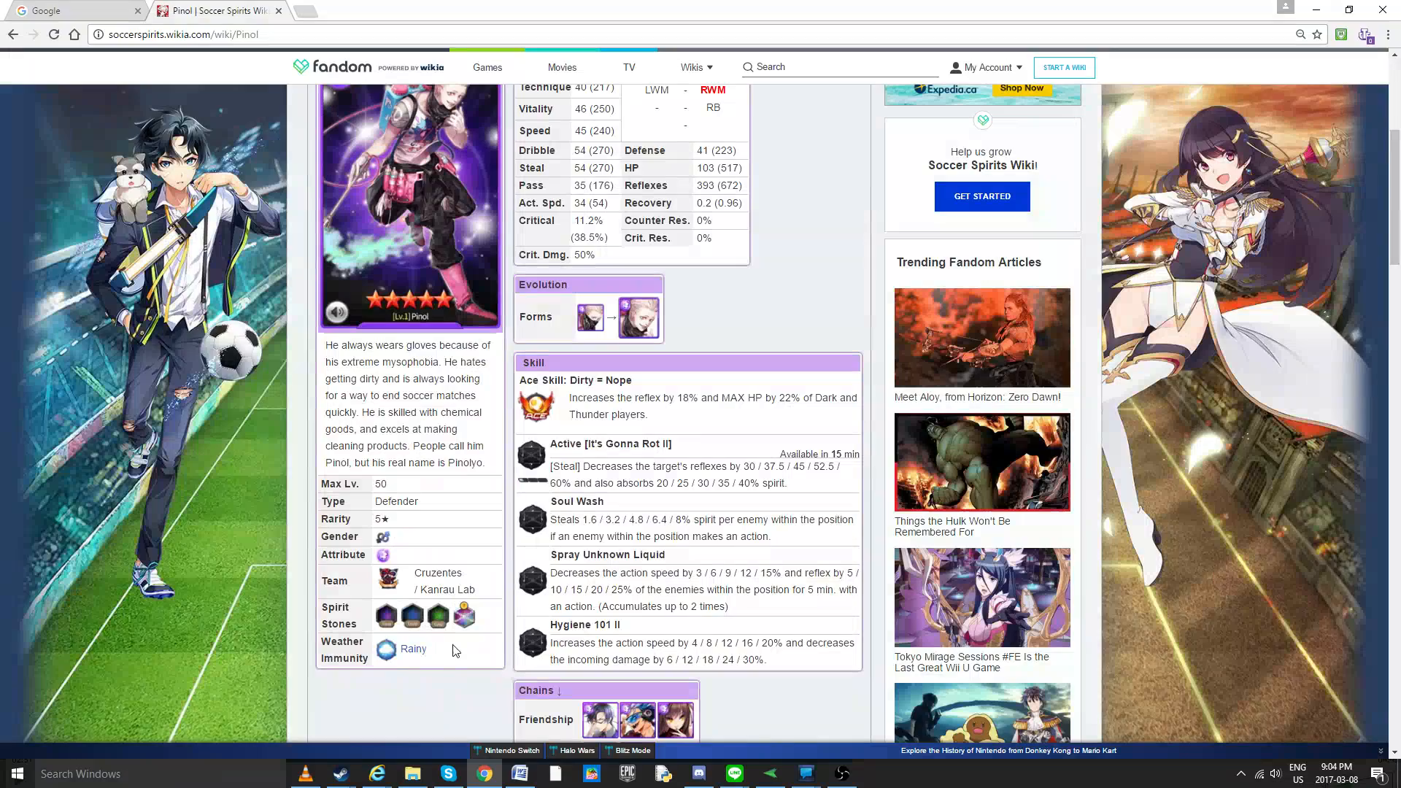
mouse_move(554, 554)
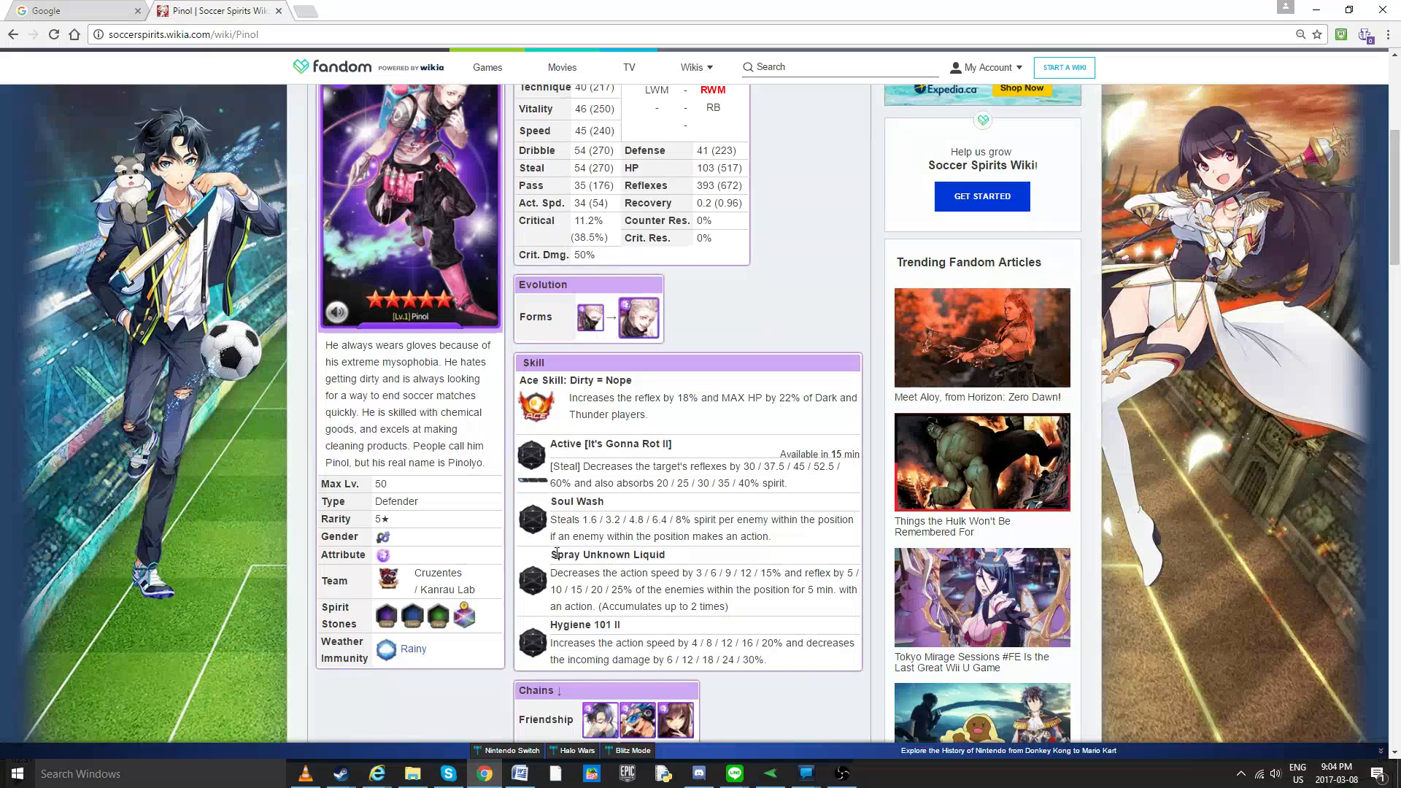
mouse_move(438, 616)
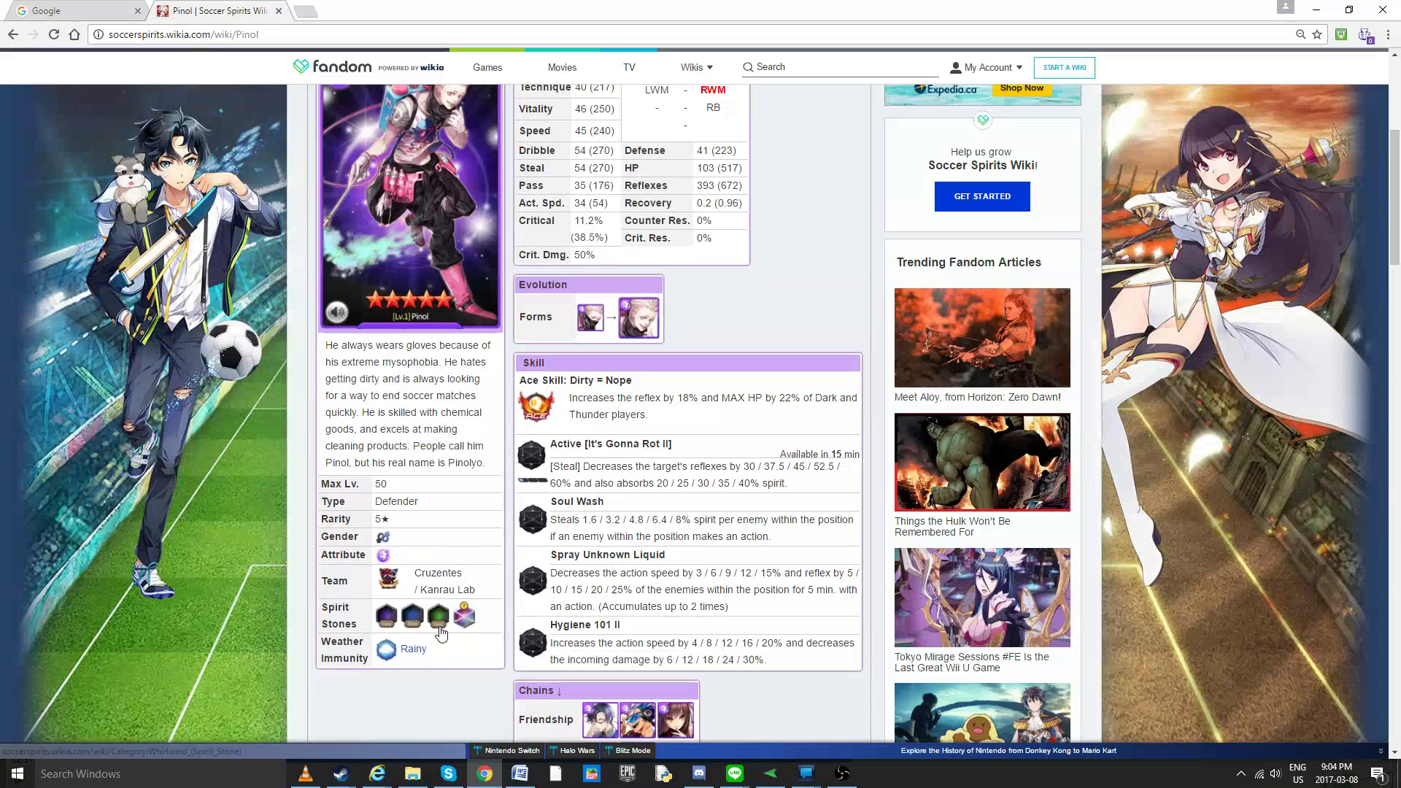
mouse_move(386, 616)
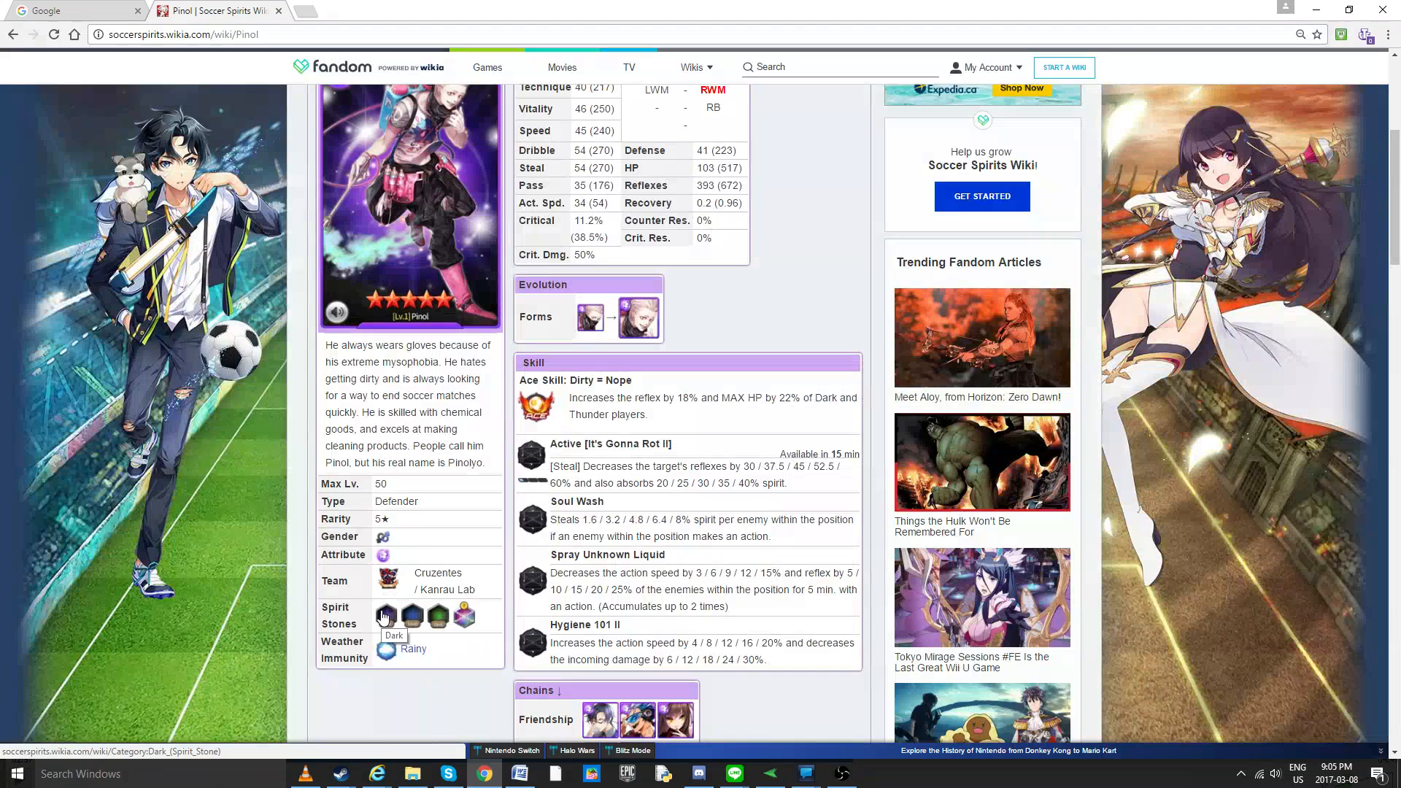
mouse_move(412, 617)
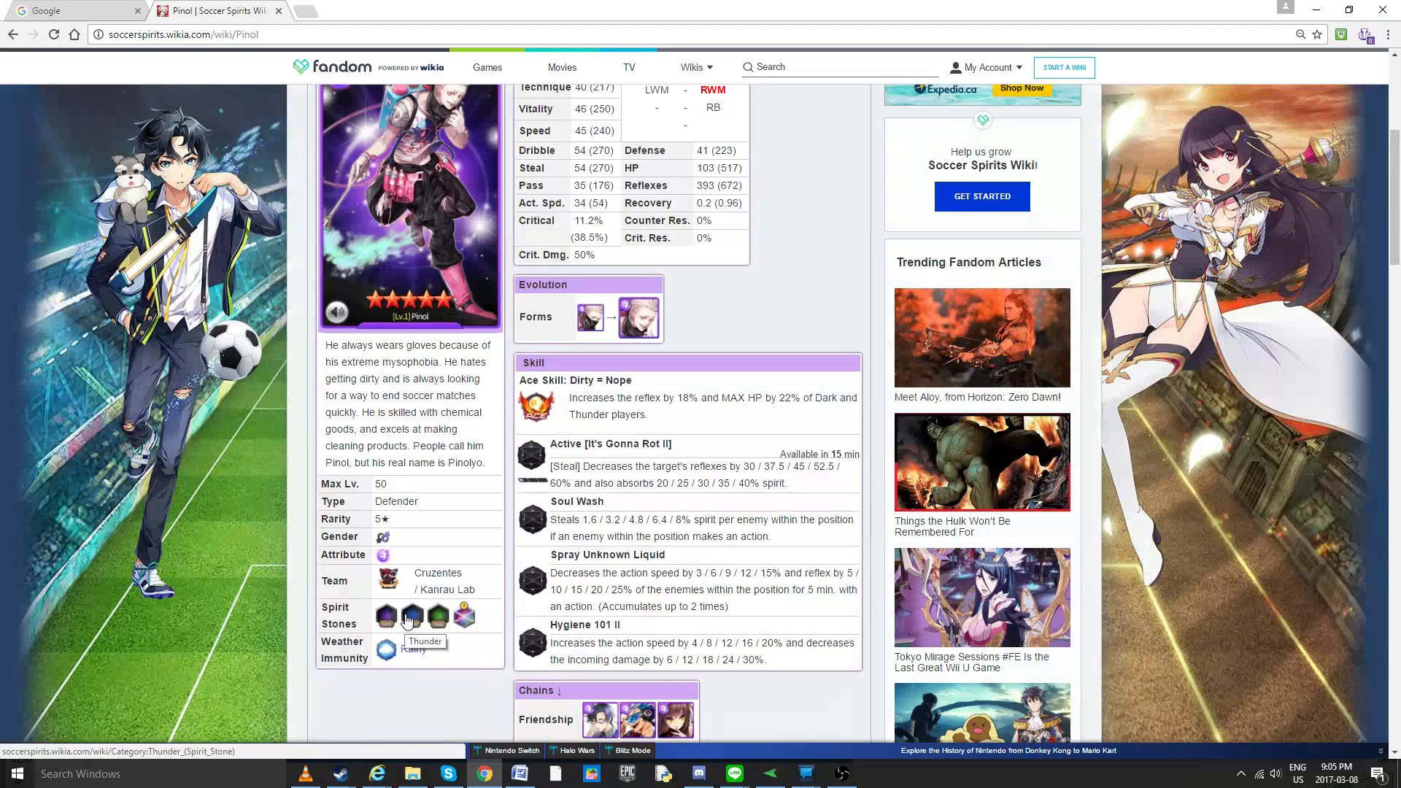
mouse_move(496, 578)
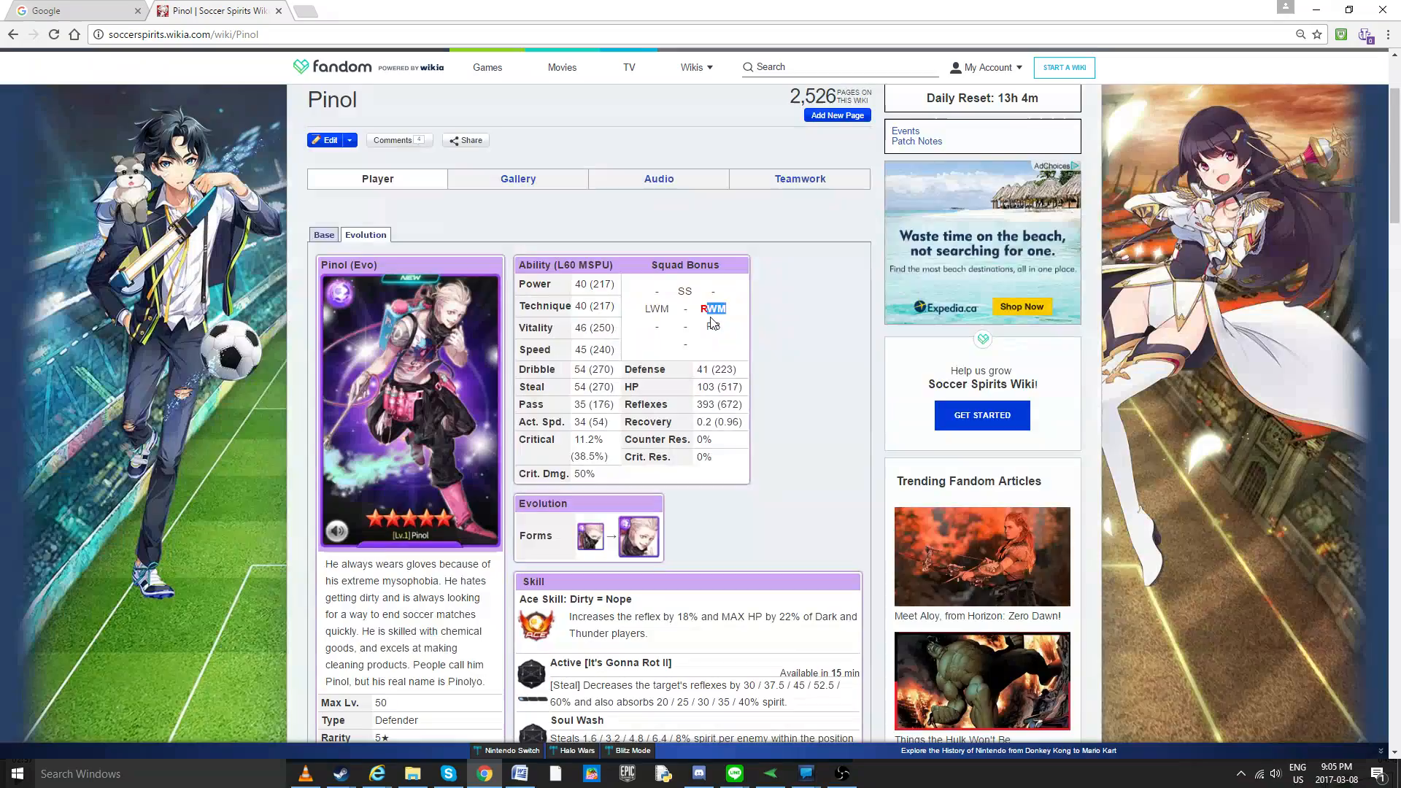
Step: Scroll to Pinol's Friendship, Affection, Rival and Nemesis chains and the page categories
scroll(down, 3)
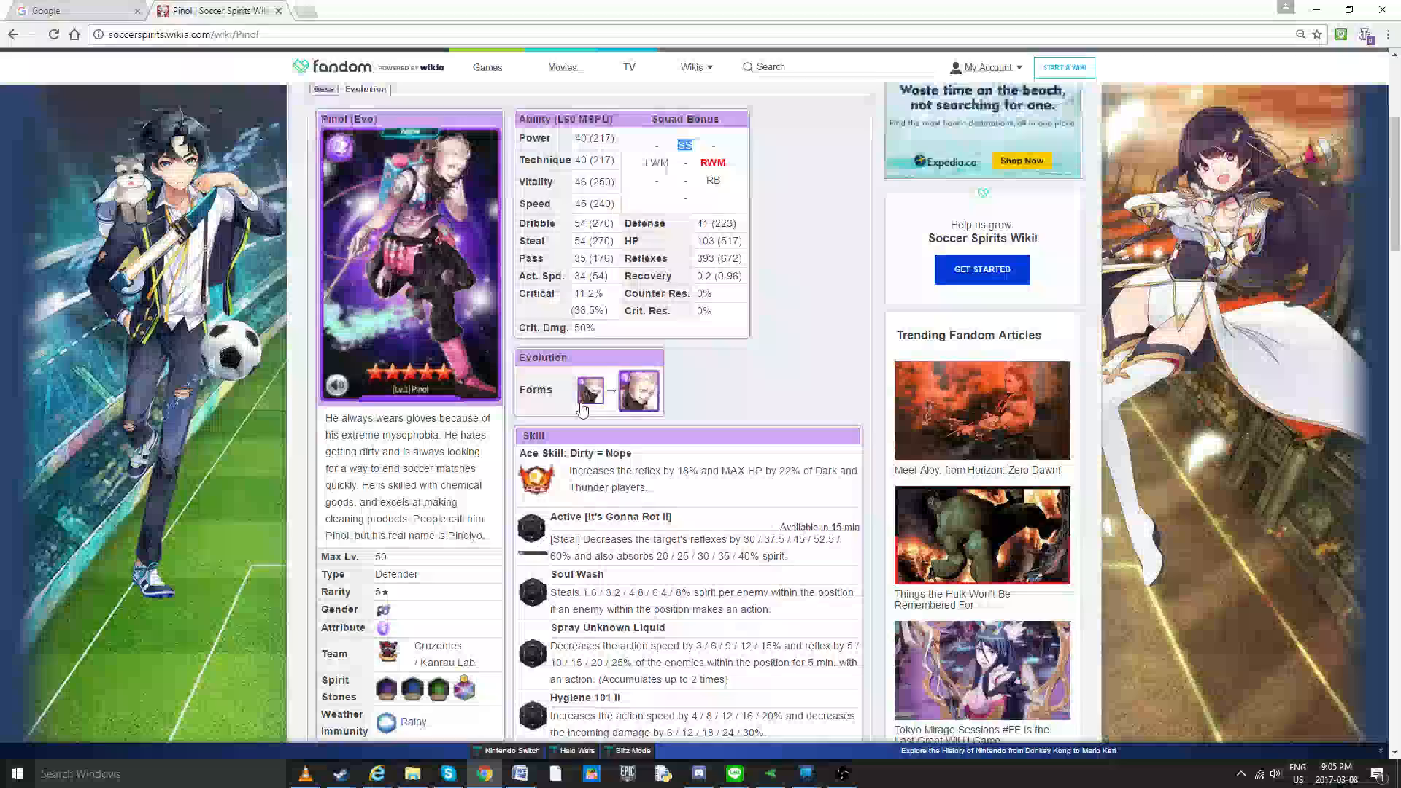
scroll(down, 3)
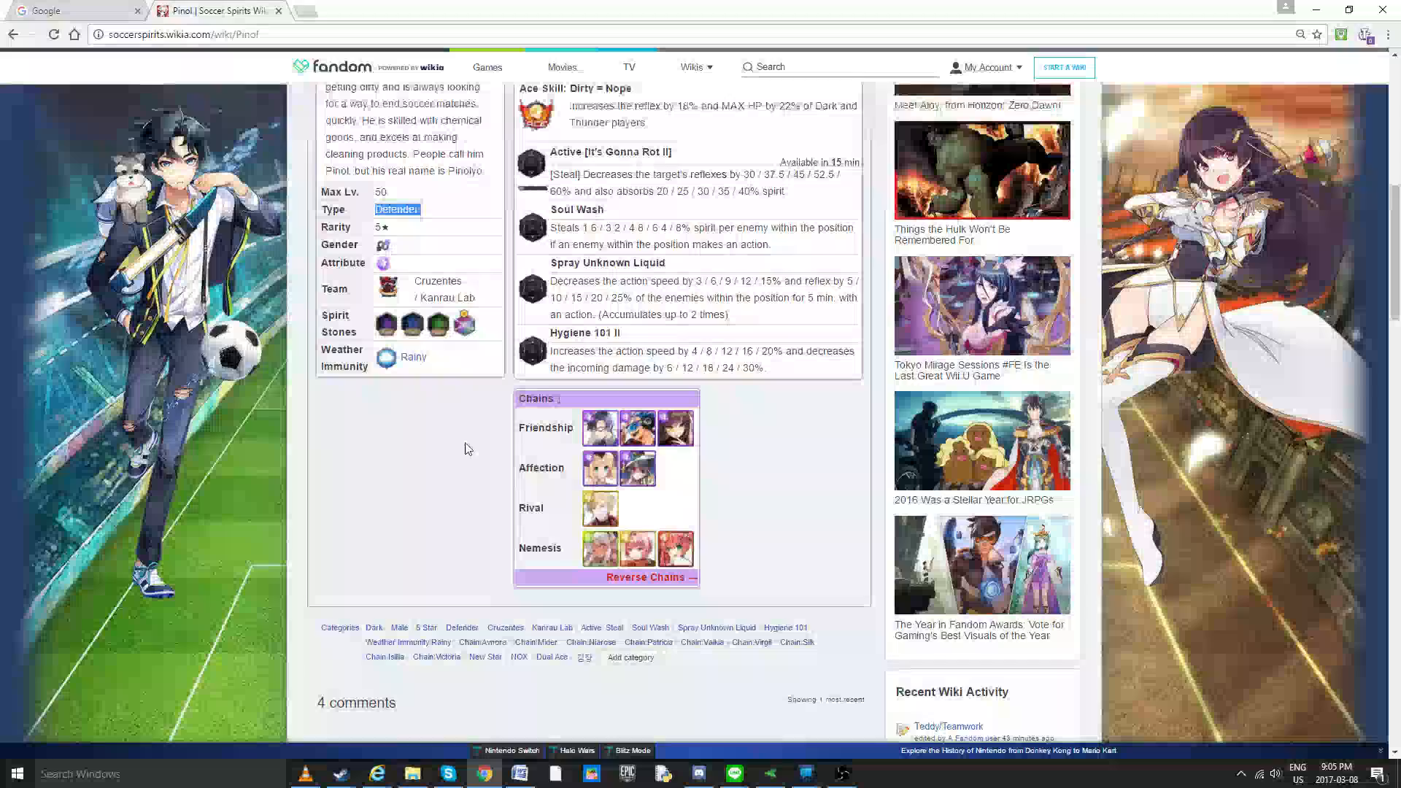